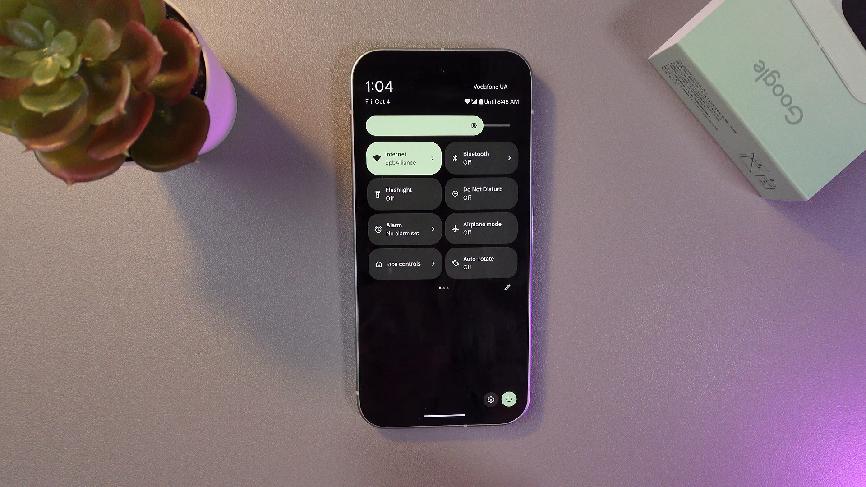
# Swipe to the second Quick Settings page showing Battery Saver, Screen Cast and Camera access.
pyautogui.hscroll(-3)
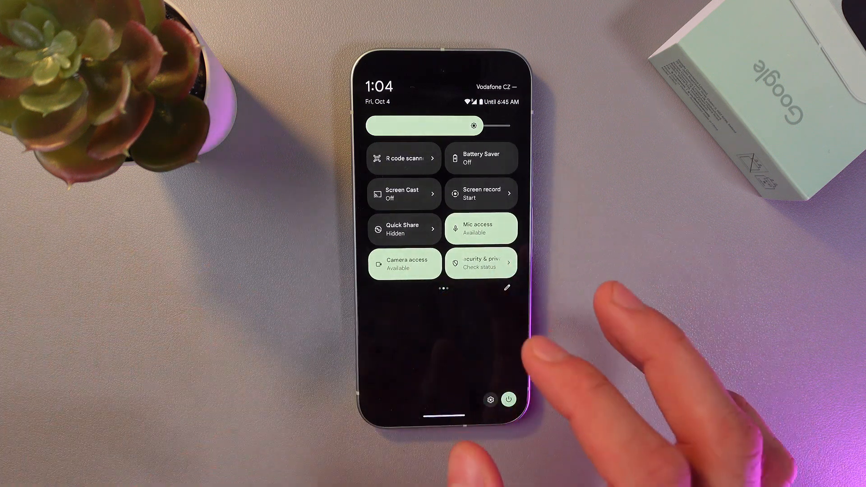
pyautogui.hscroll(-3)
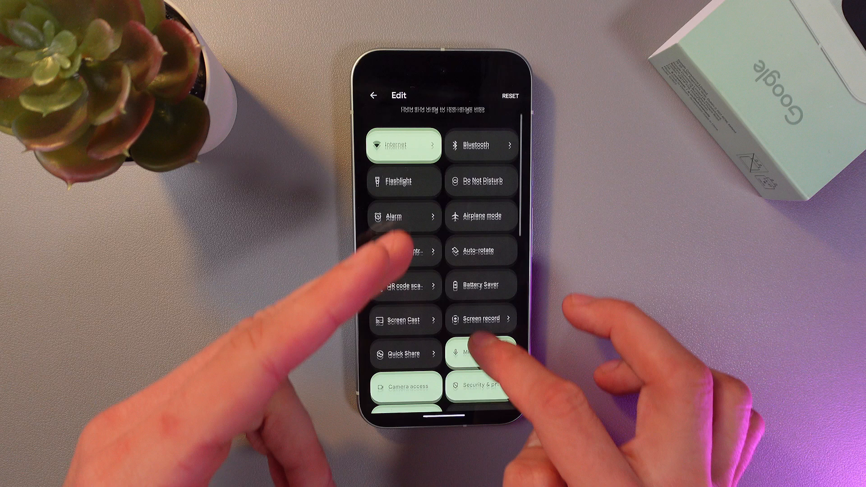
# Drag the Night Light tile into the active tiles after Font size and Battery Share.
pyautogui.scroll(-3)
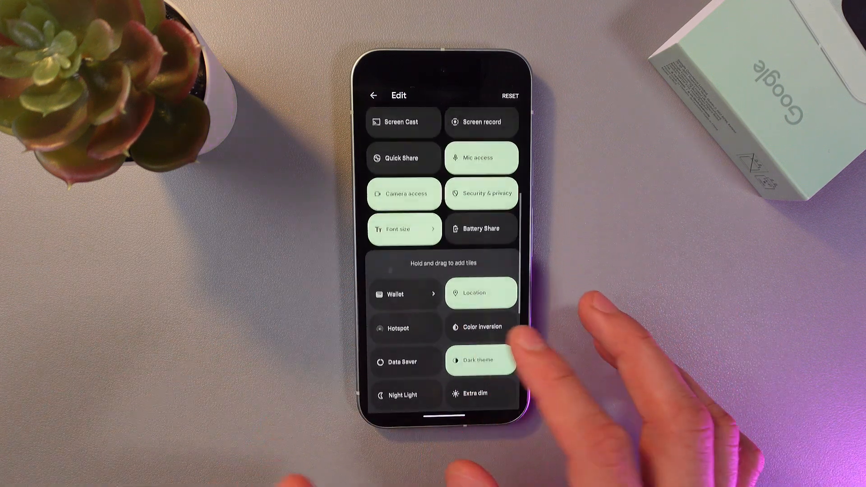
pyautogui.scroll(3)
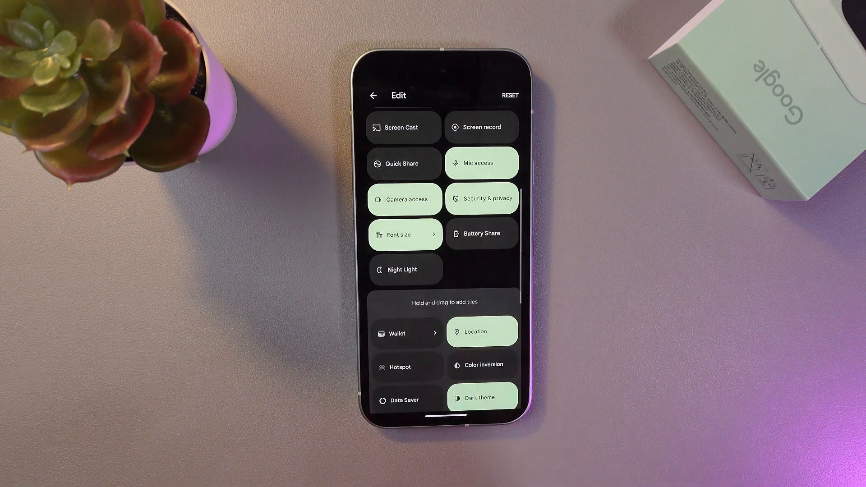
pyautogui.scroll(-3)
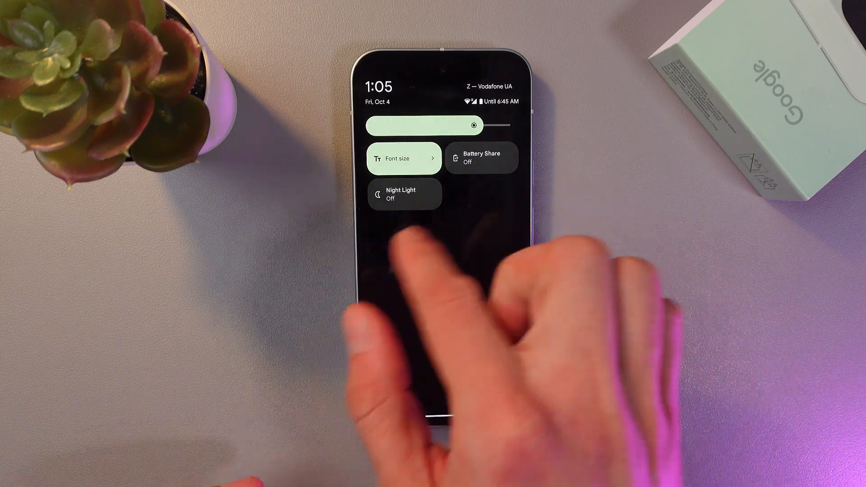
# Toggle Night Light on then off, and return to the tile editor.
pyautogui.click(405, 194)
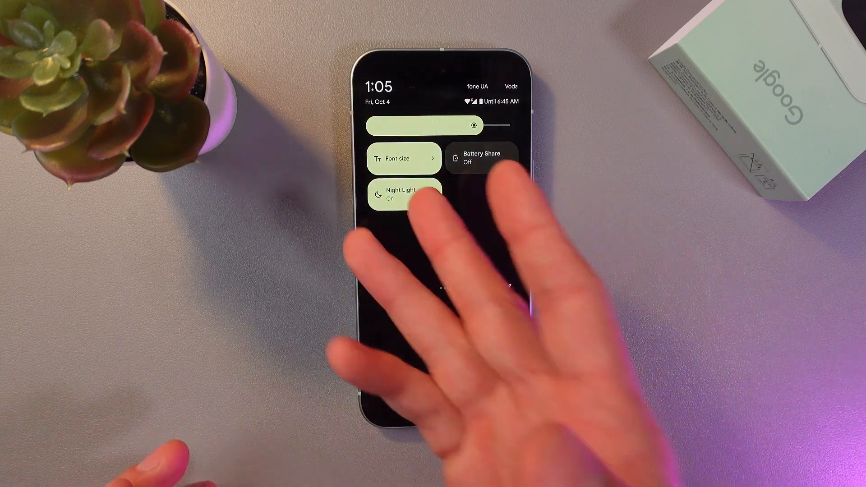
pyautogui.click(405, 195)
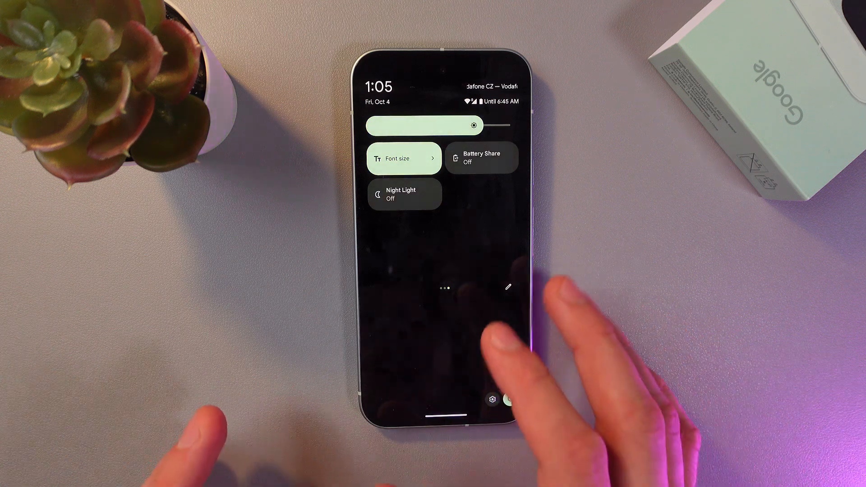
pyautogui.hscroll(-3)
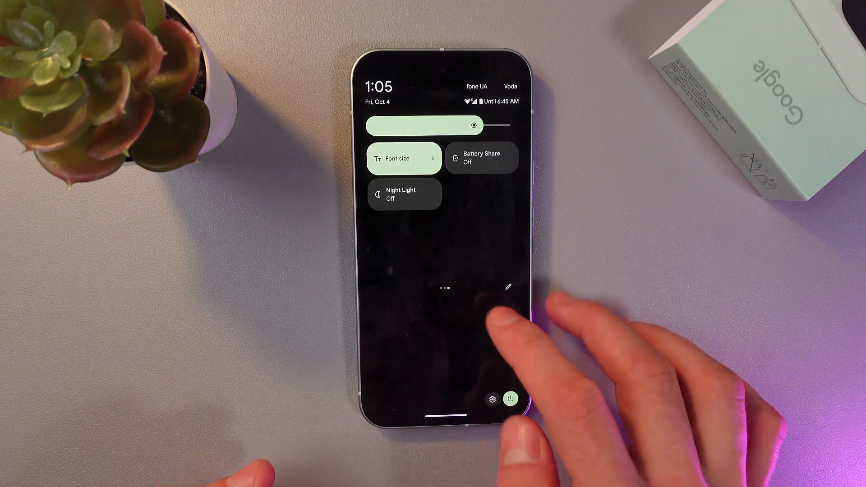
pyautogui.click(506, 287)
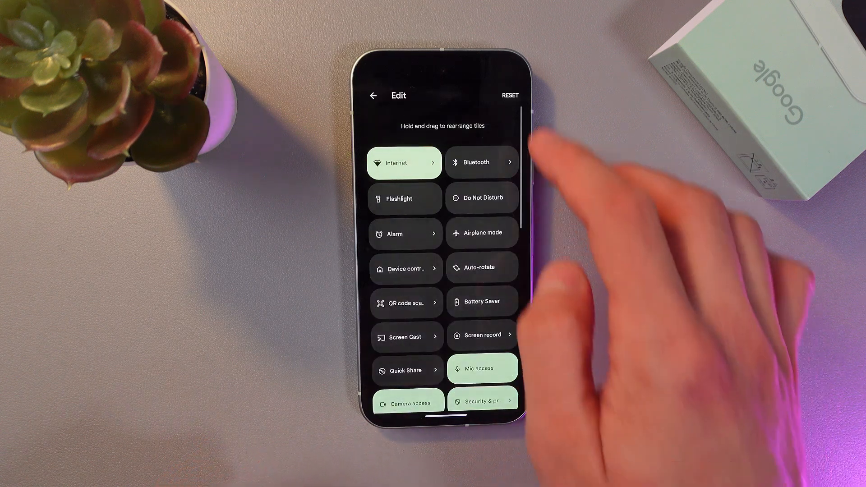